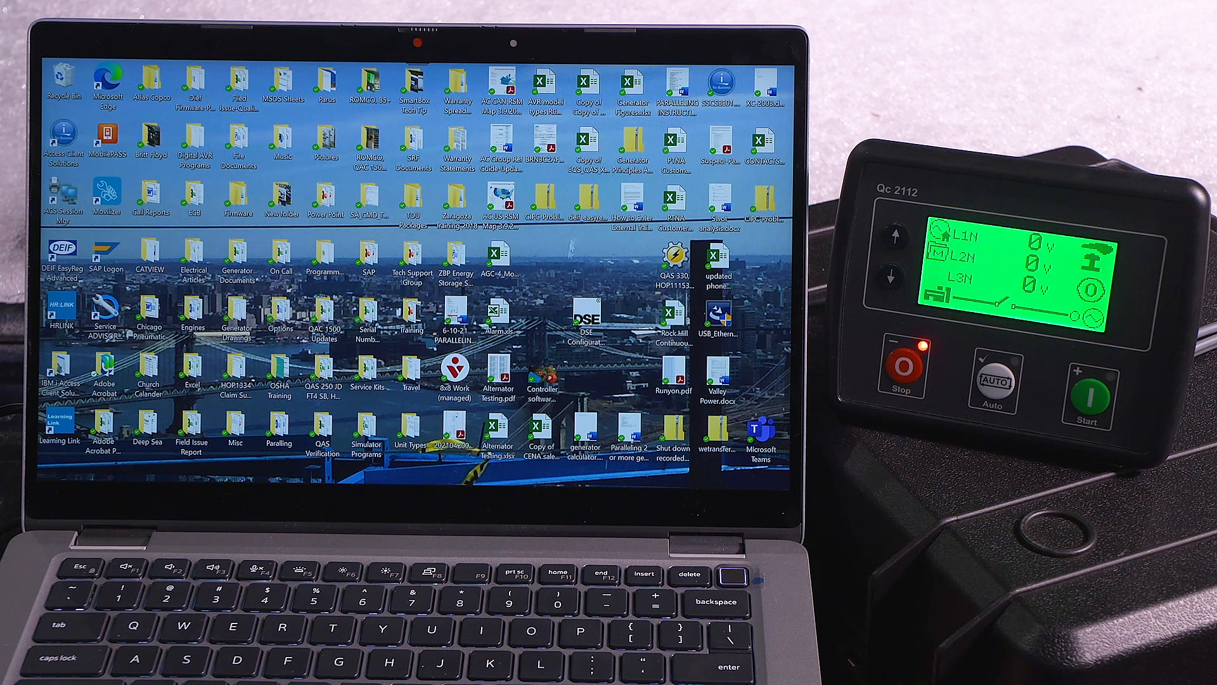
Launch DSE Configuration Suite from its desktop shortcut.
{"action": "left_click", "coordinate": [588, 321]}
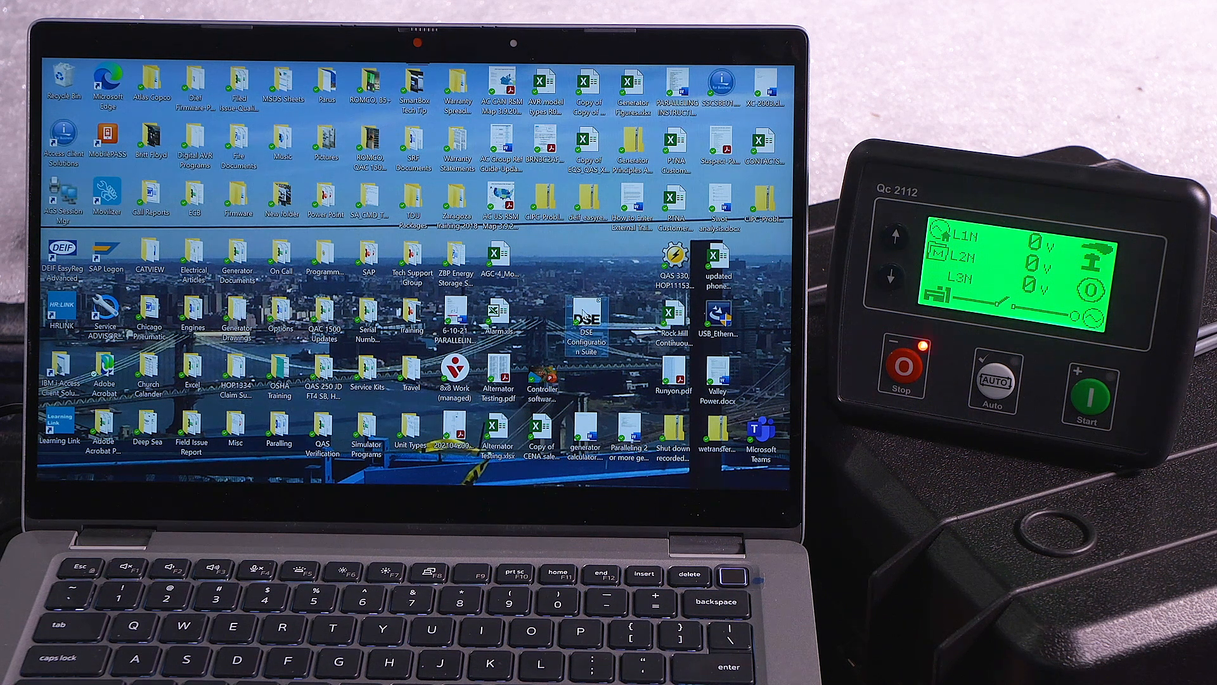
{"action": "double_click", "coordinate": [586, 319]}
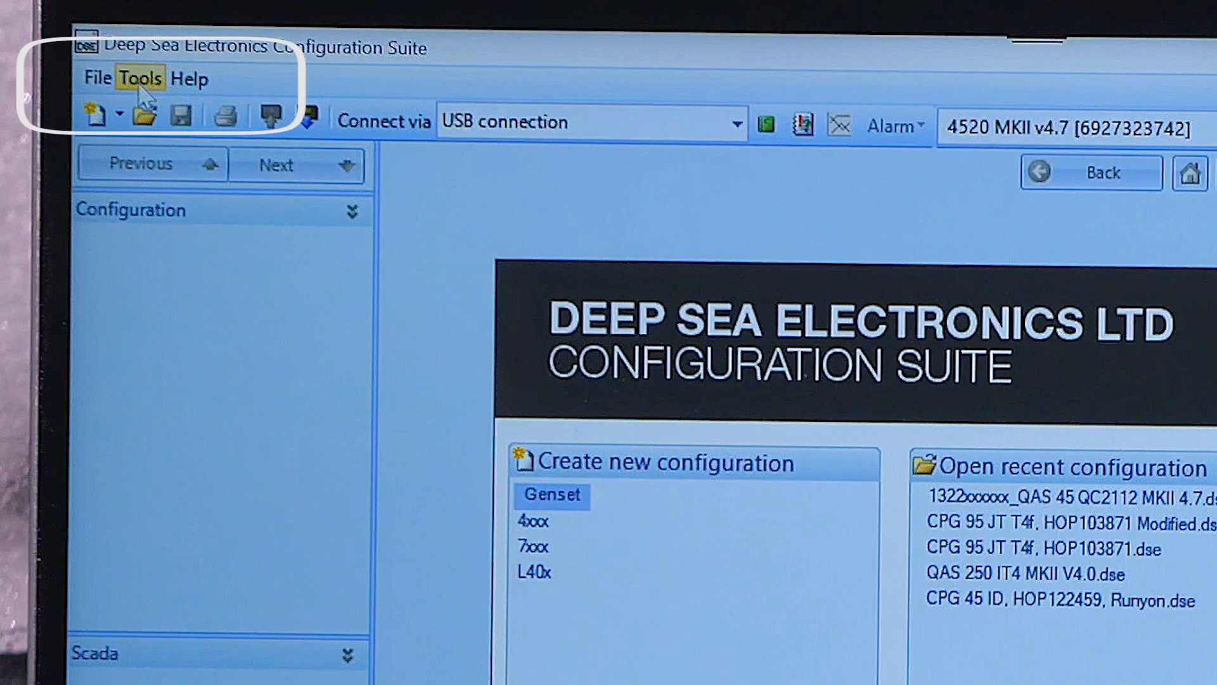
Run the Firmware Update Wizard for a USB unit through to the update file step.
{"action": "left_click", "coordinate": [141, 77]}
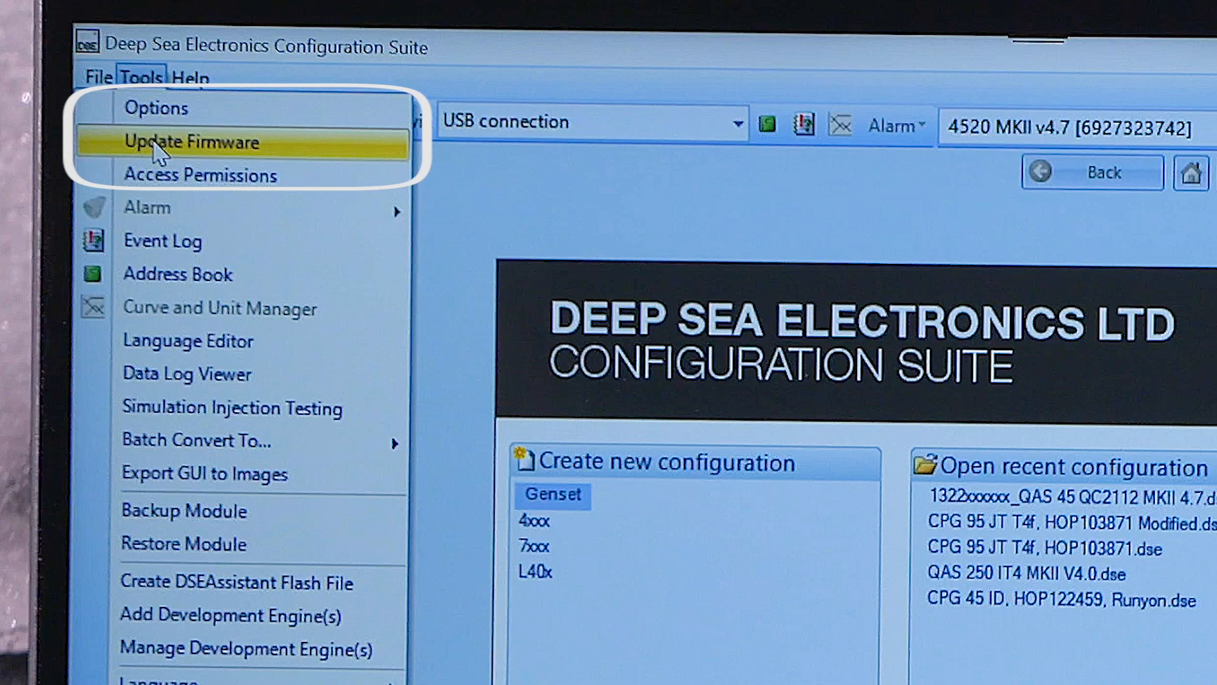
{"action": "left_click", "coordinate": [189, 142]}
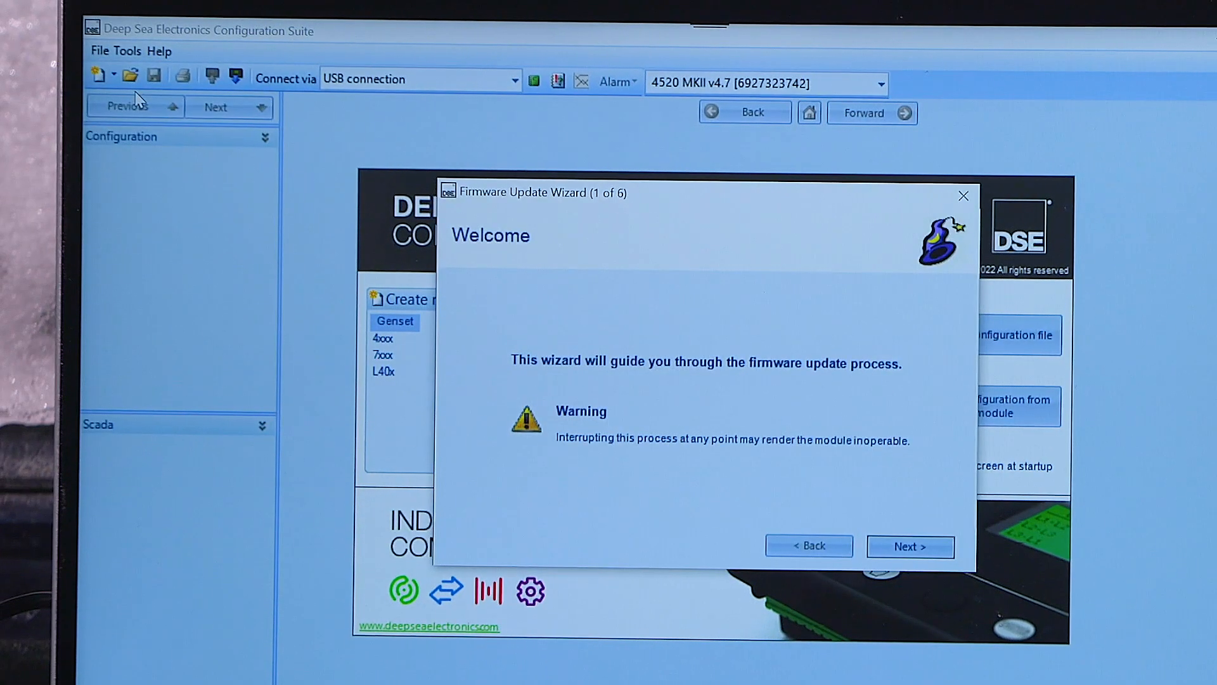
{"action": "mouse_move", "coordinate": [844, 514]}
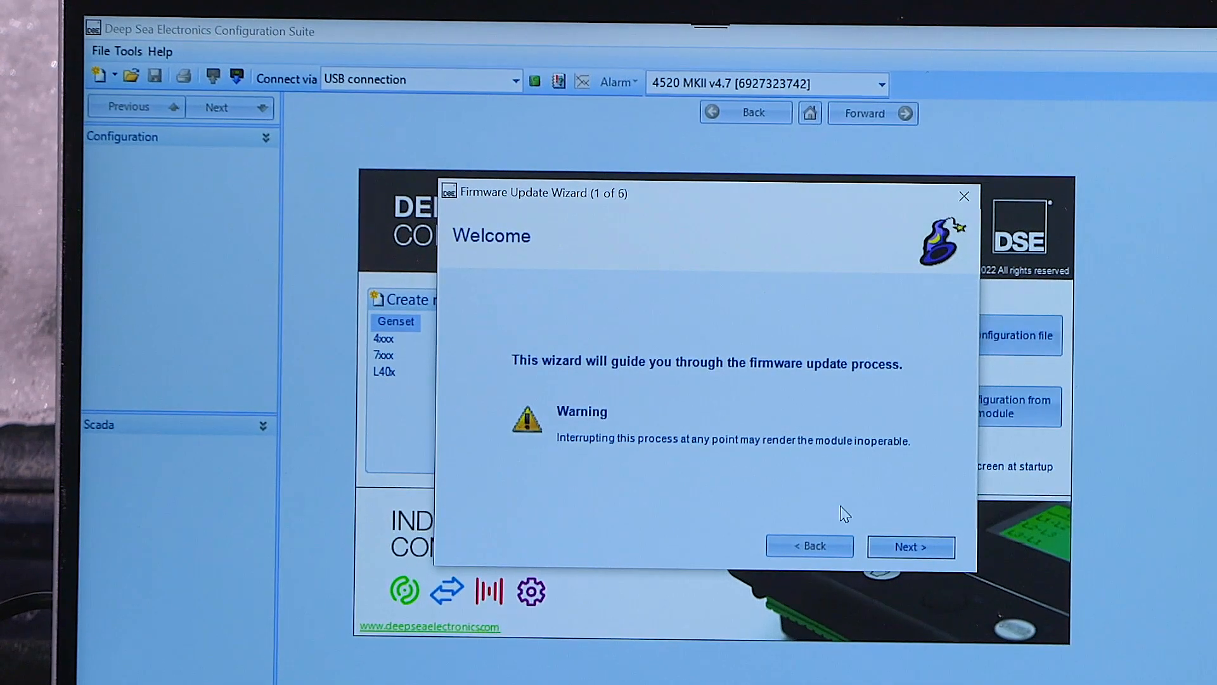
{"action": "left_click", "coordinate": [910, 546]}
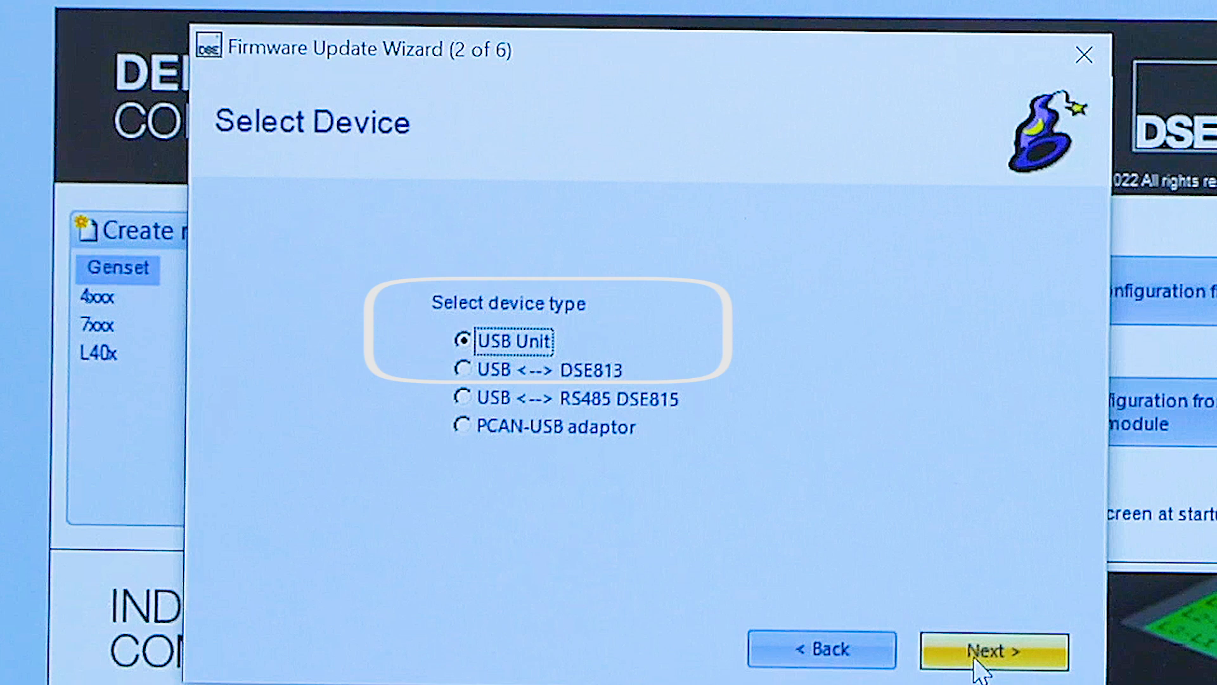
{"action": "left_click", "coordinate": [993, 648]}
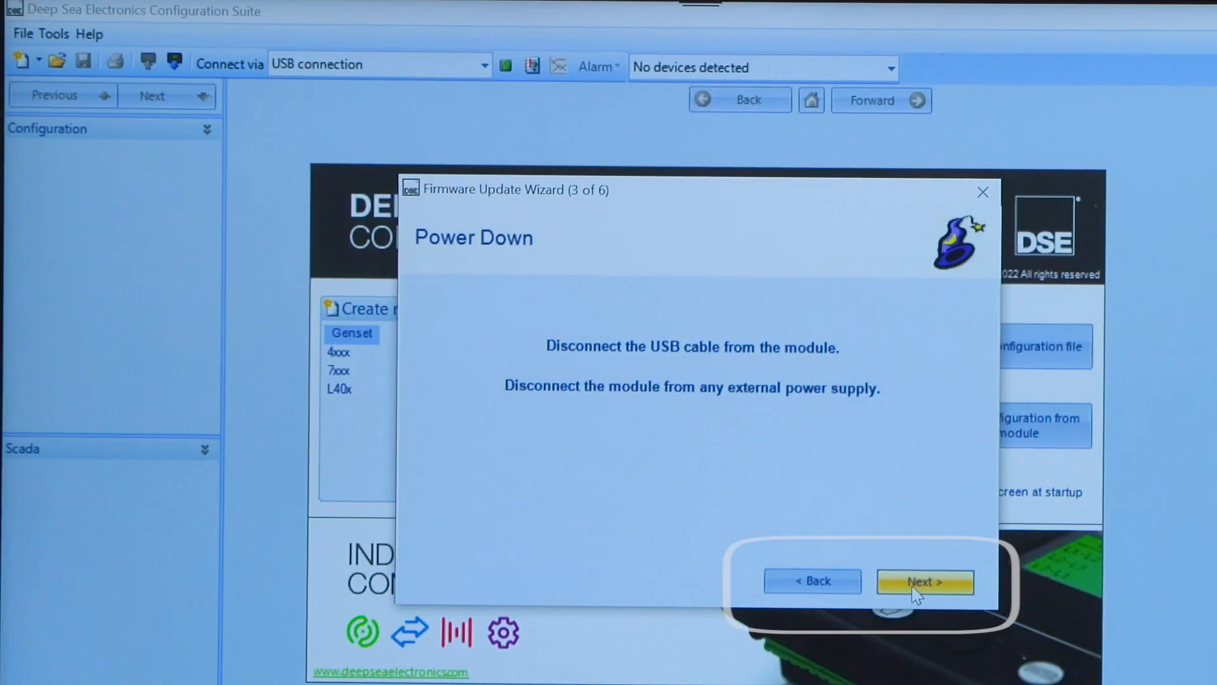
{"action": "left_click", "coordinate": [924, 580]}
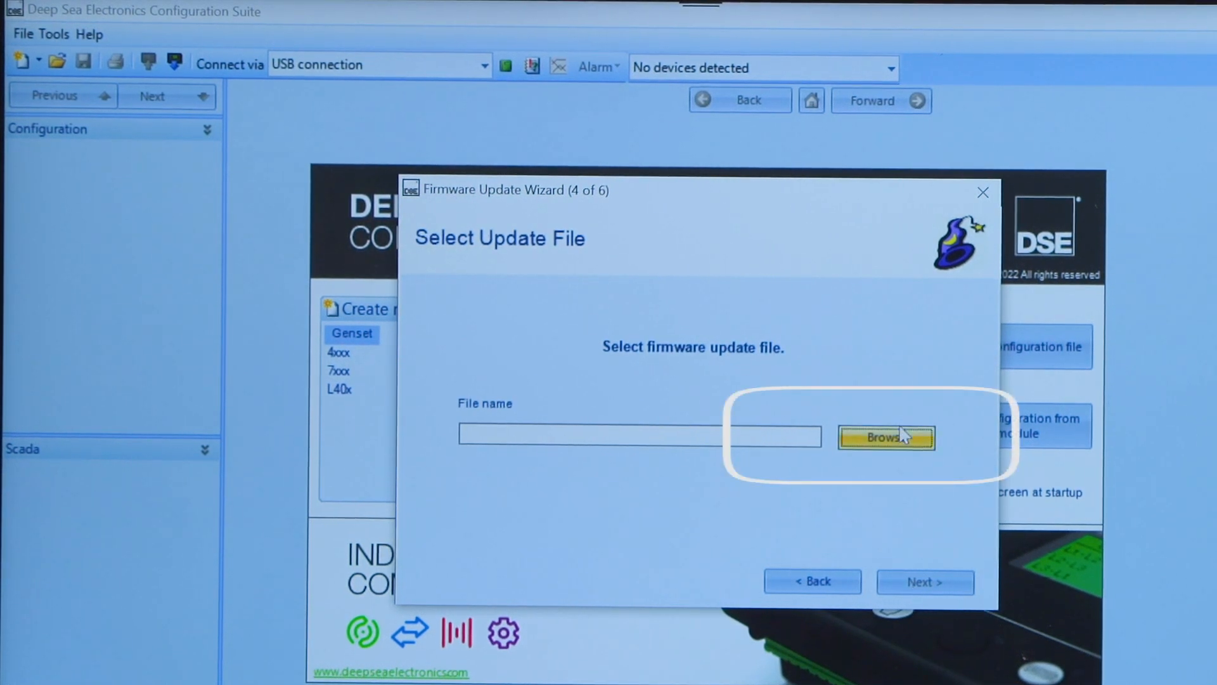
Select 4520 MKII Version 4.7.1.dfu from Firmware Update Files > 45xxMKII > 4.7.
{"action": "left_click", "coordinate": [886, 436]}
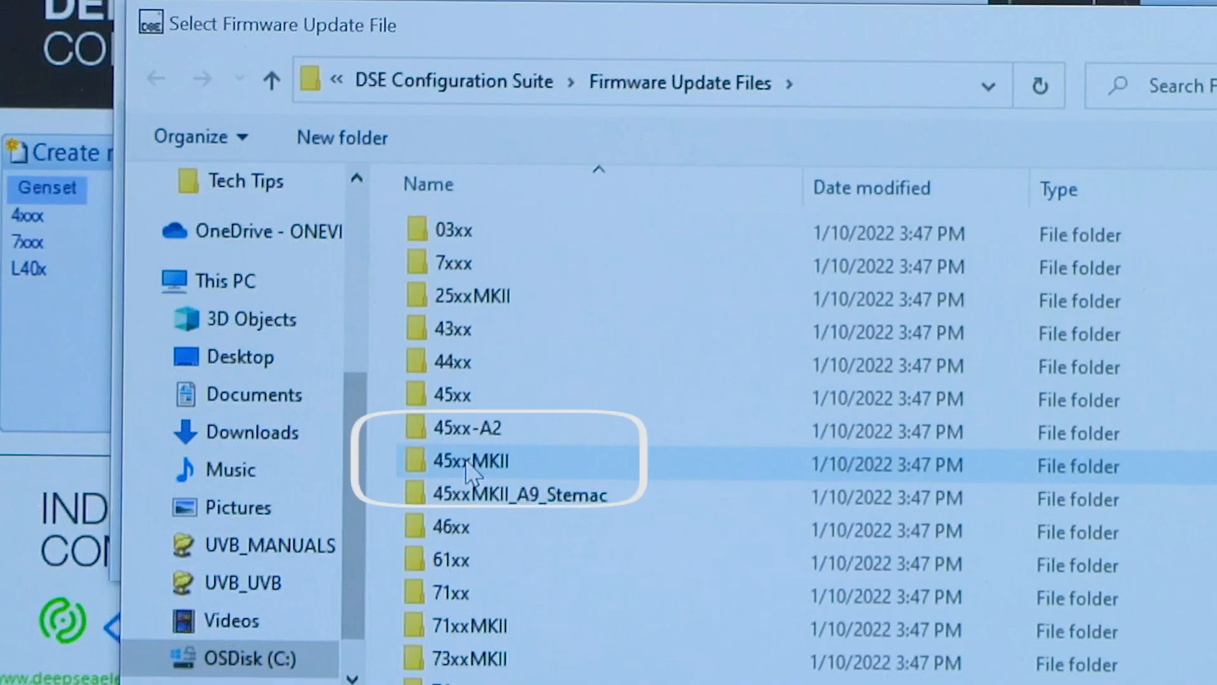
{"action": "double_click", "coordinate": [470, 460]}
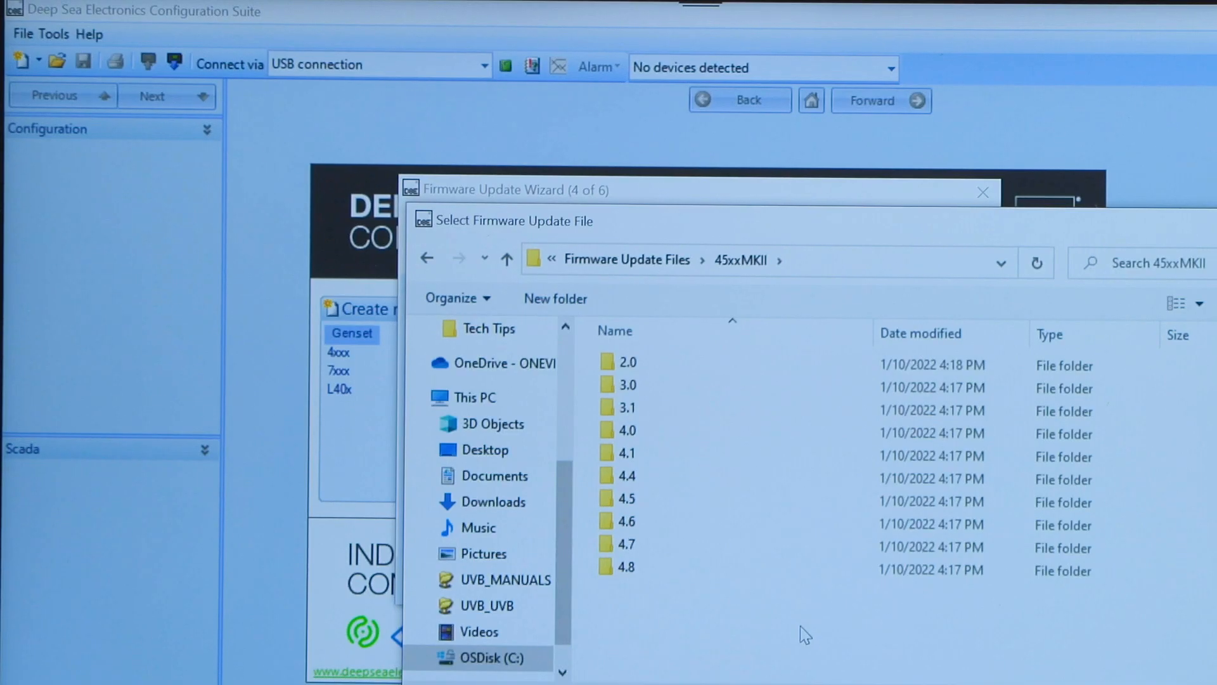
{"action": "mouse_move", "coordinate": [784, 613]}
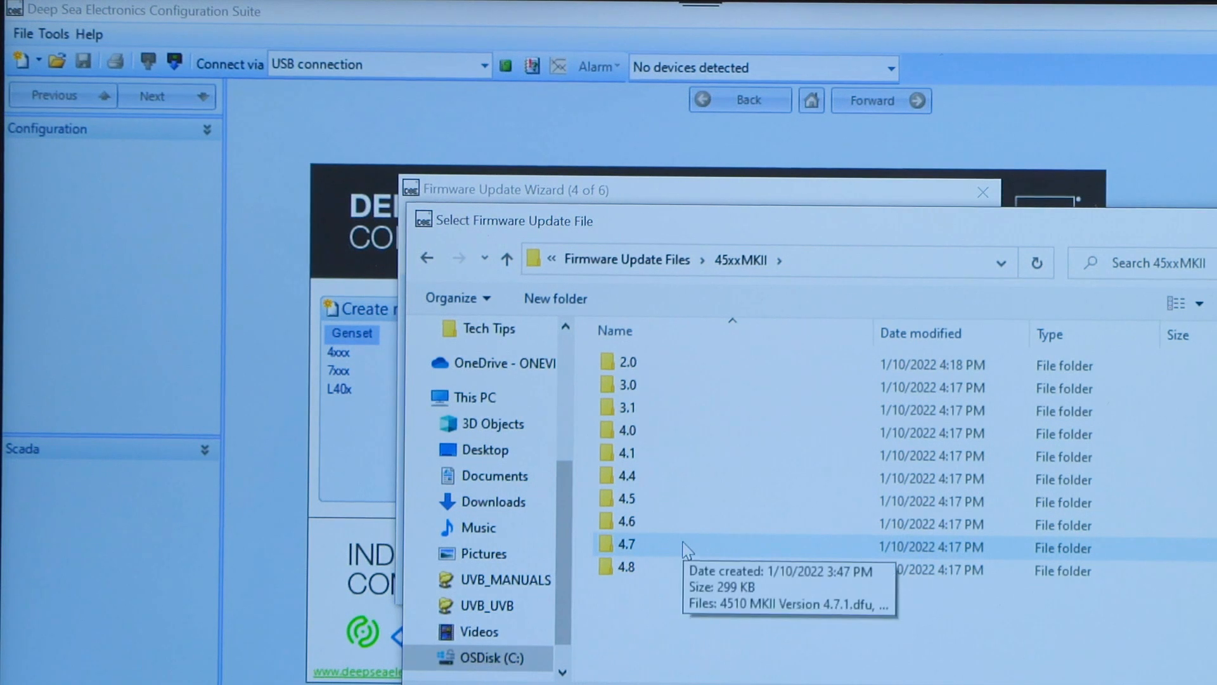
{"action": "double_click", "coordinate": [626, 543]}
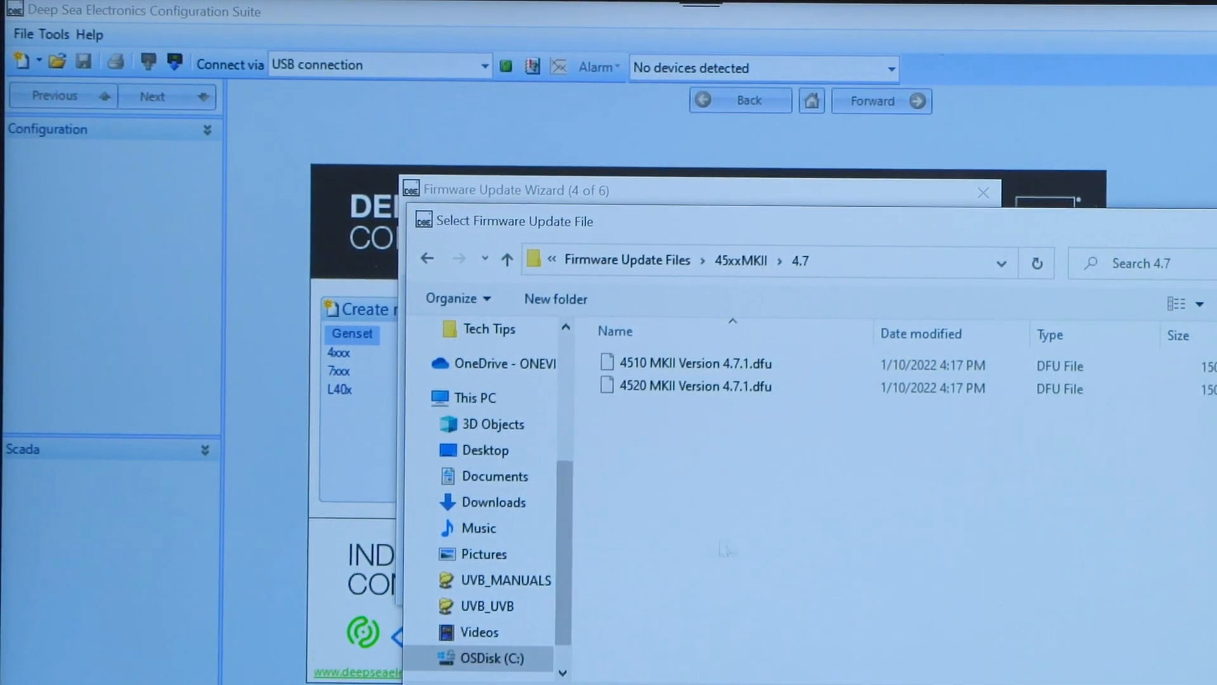
{"action": "left_click", "coordinate": [692, 386]}
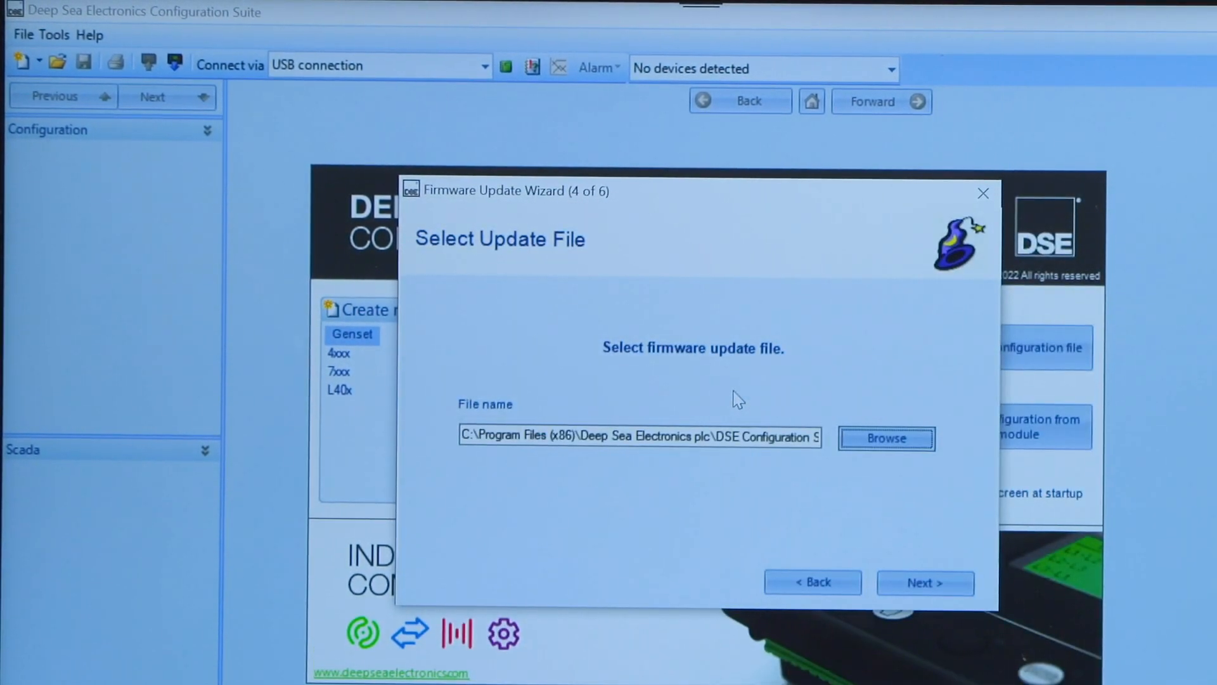
{"action": "mouse_move", "coordinate": [923, 583]}
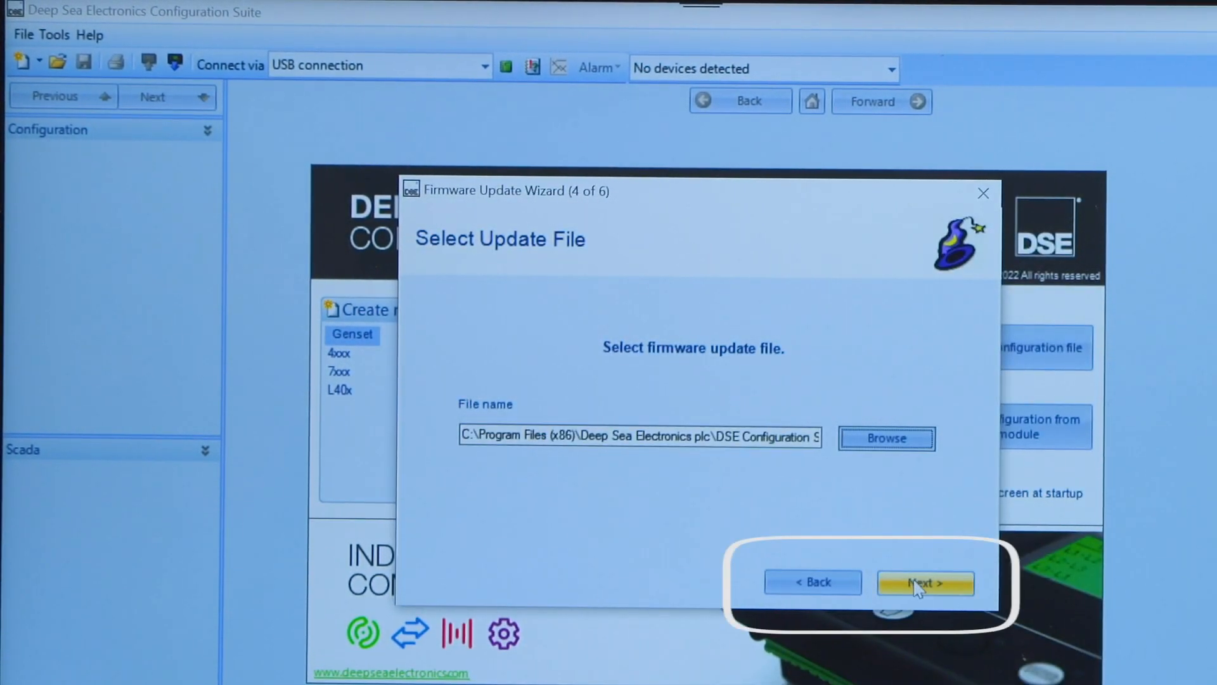
Complete the firmware 4.7 transfer and acknowledge the Update Complete message.
{"action": "left_click", "coordinate": [924, 581]}
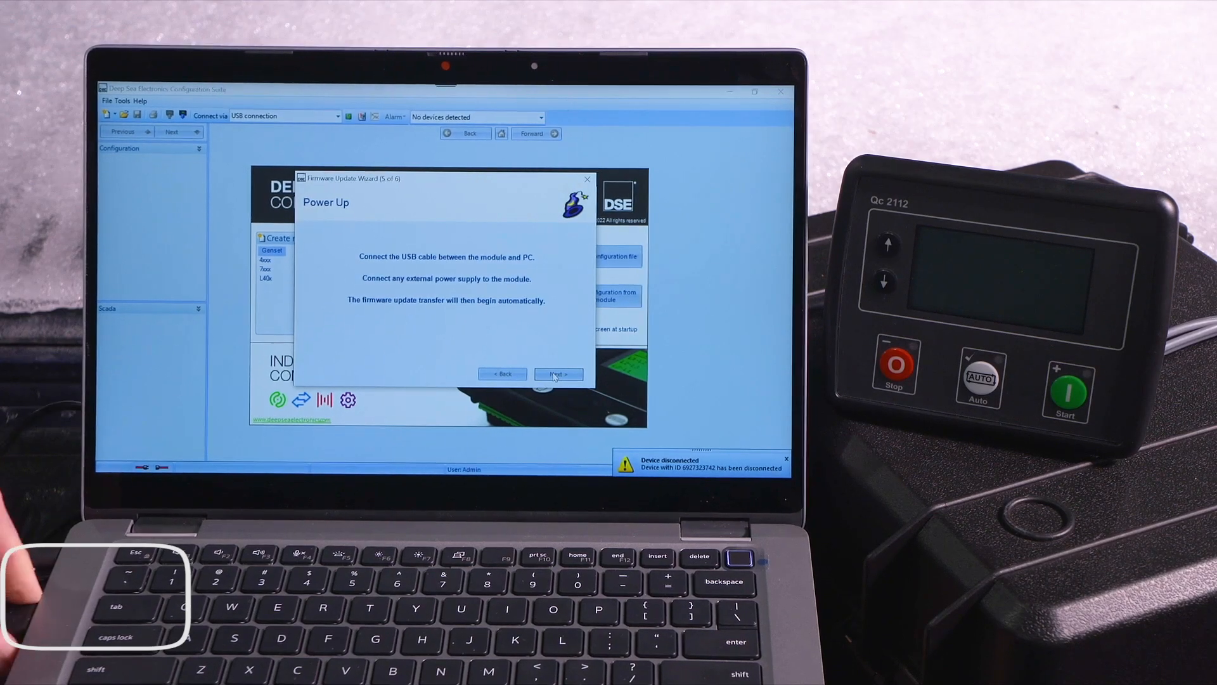
{"action": "left_click", "coordinate": [558, 373]}
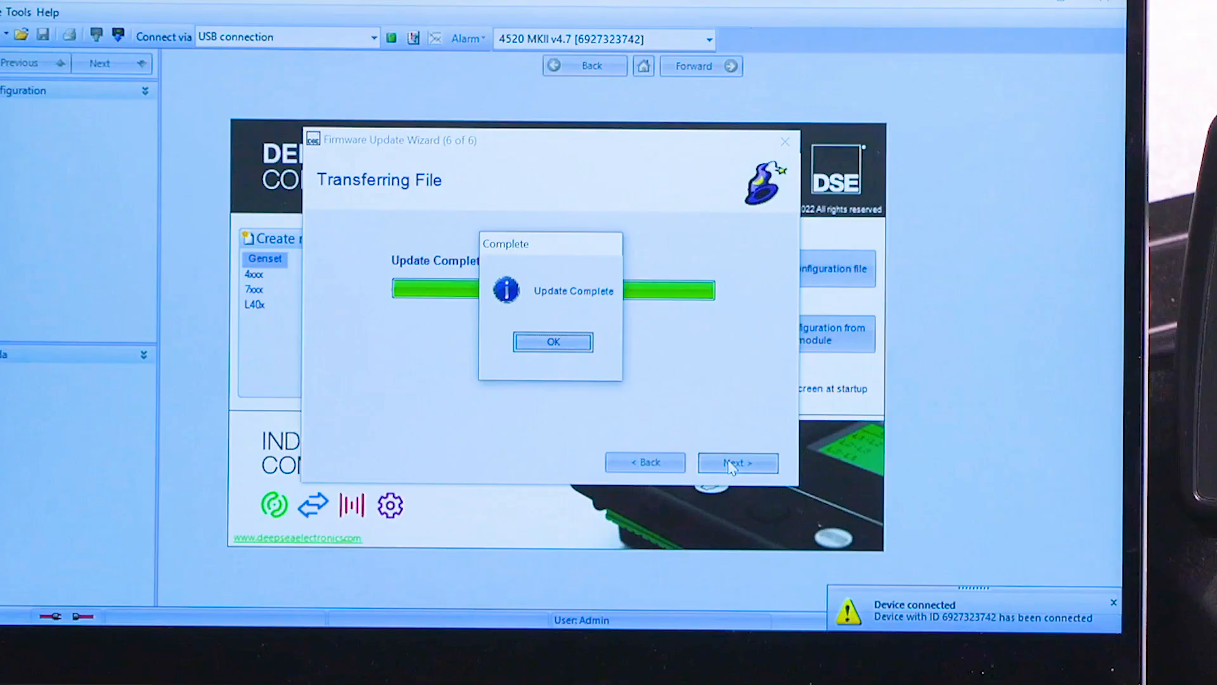
{"action": "left_click", "coordinate": [553, 341]}
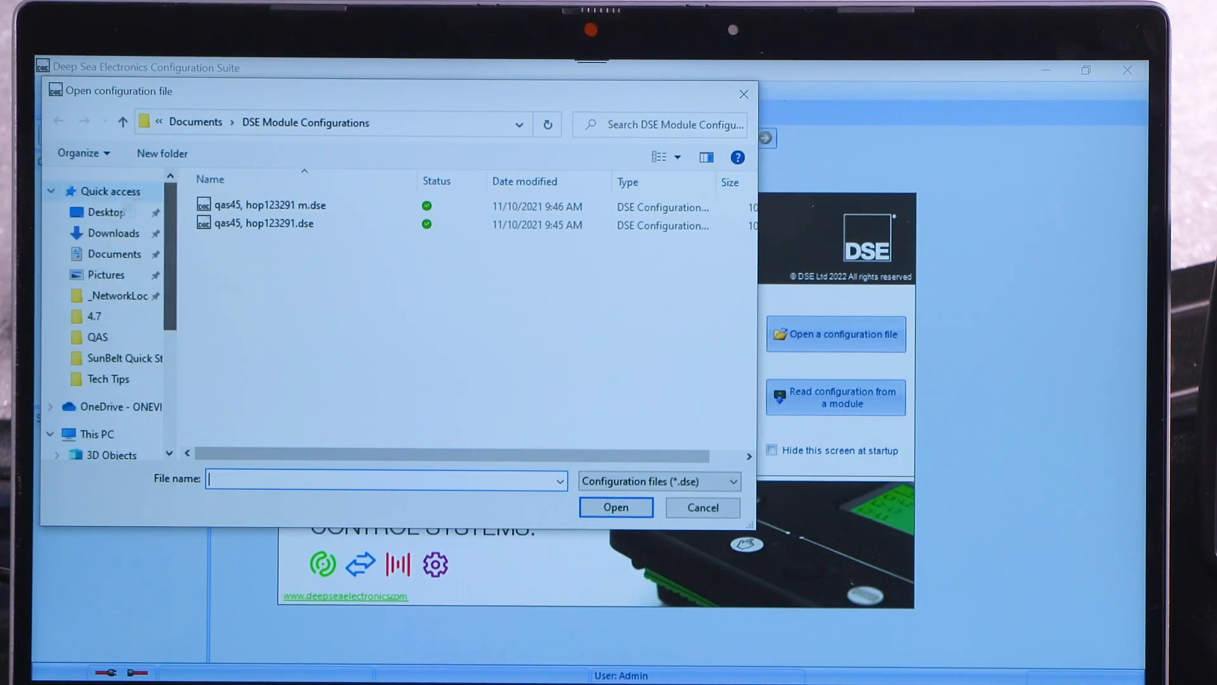
Browse Desktop > Deep Sea > Deep Sea Programs > QC2112 Rock Hill for the QAS 45 configuration.
{"action": "left_click", "coordinate": [107, 211]}
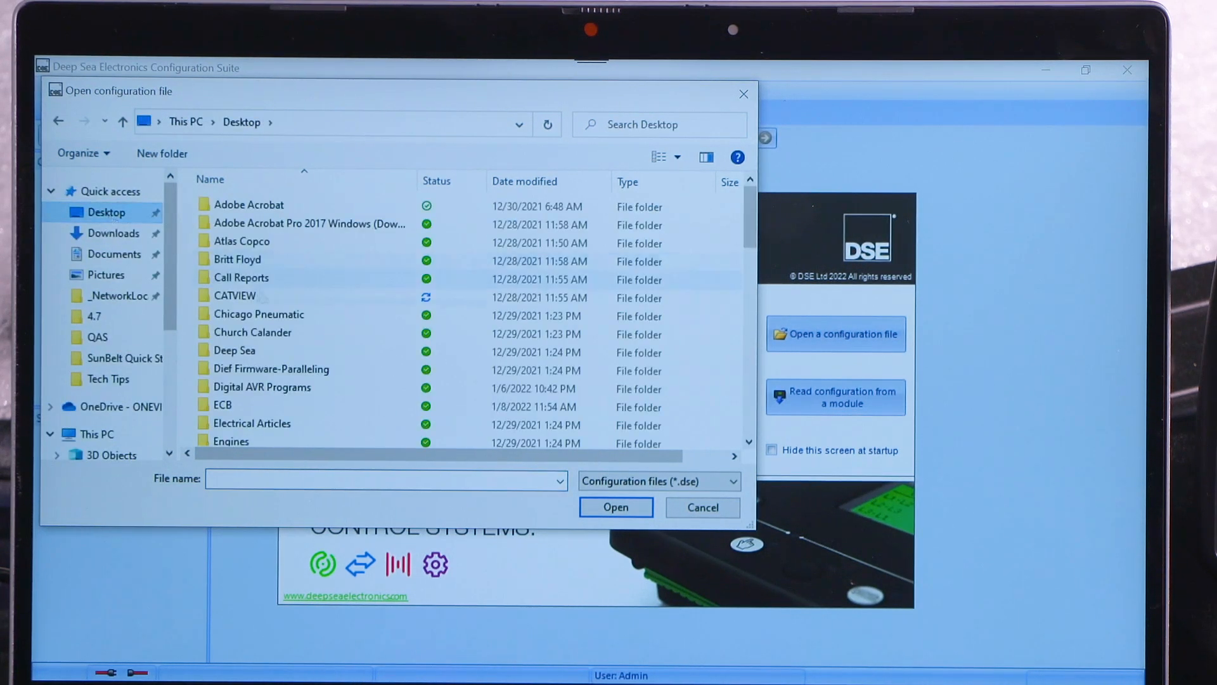
{"action": "double_click", "coordinate": [234, 350]}
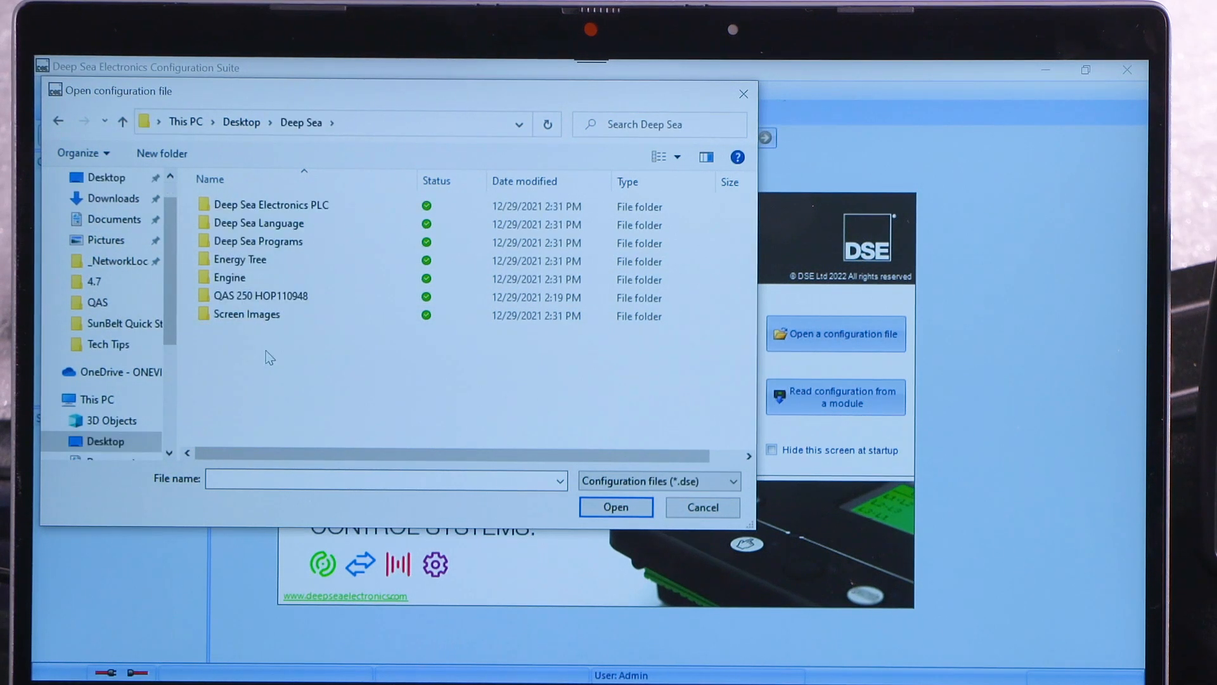
{"action": "left_click", "coordinate": [258, 241]}
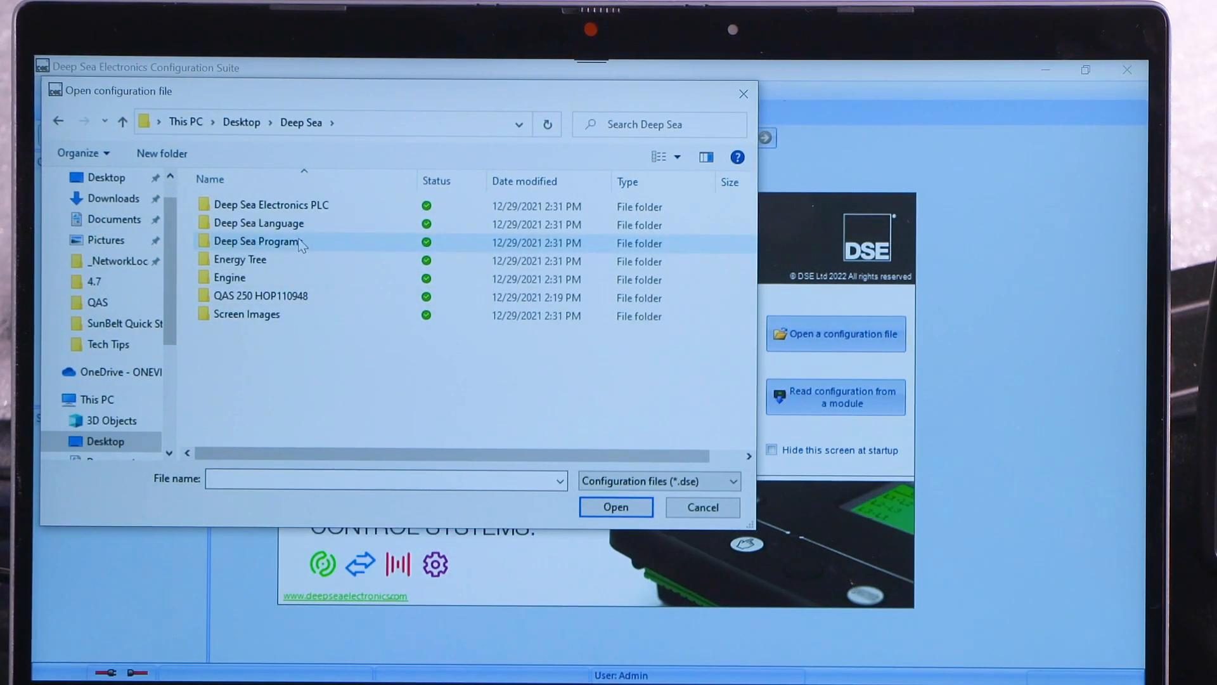
{"action": "double_click", "coordinate": [258, 243]}
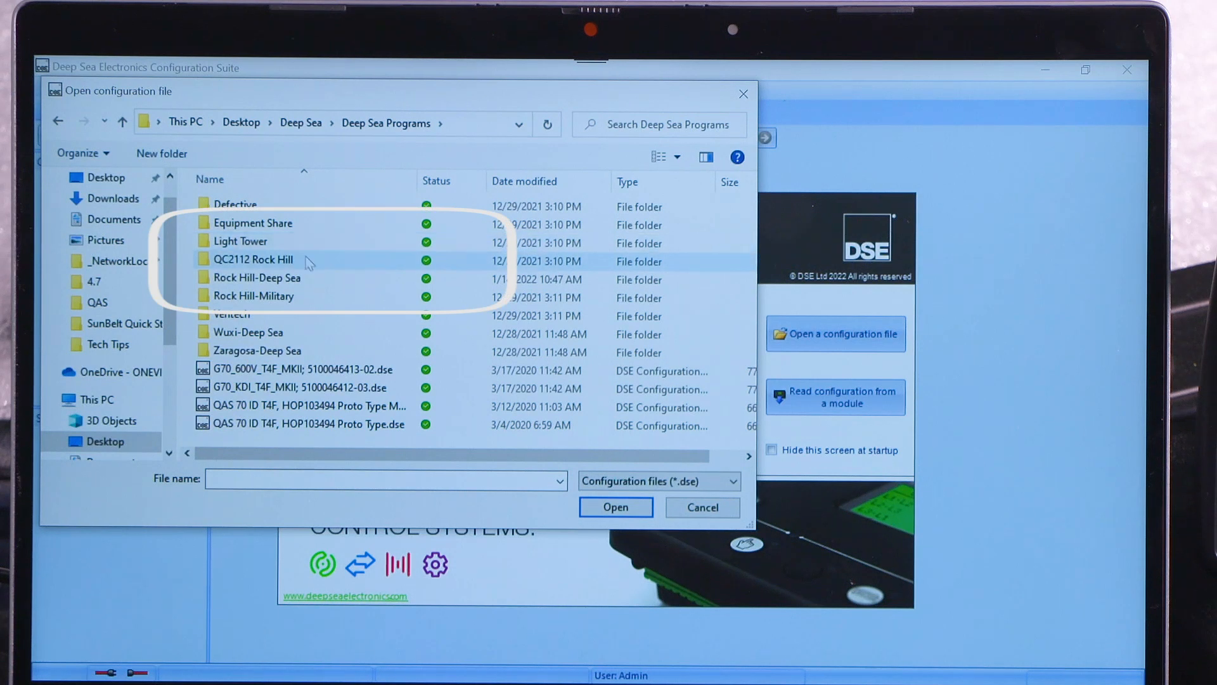
{"action": "mouse_move", "coordinate": [253, 259]}
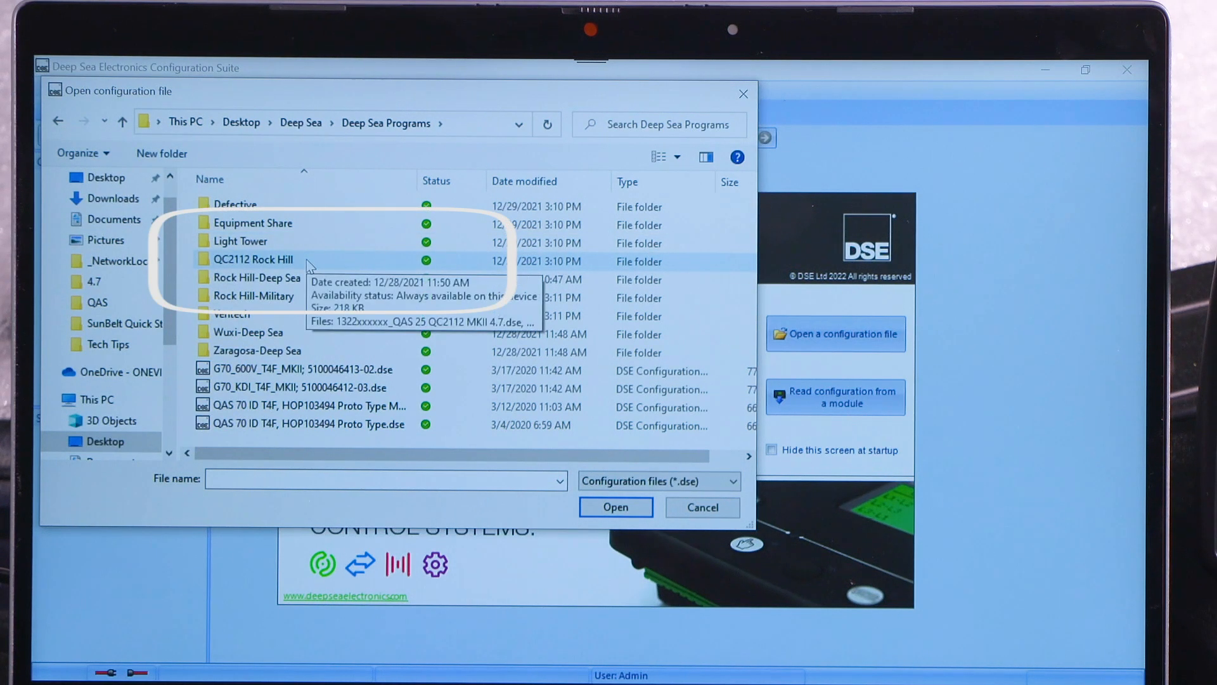
{"action": "double_click", "coordinate": [252, 259]}
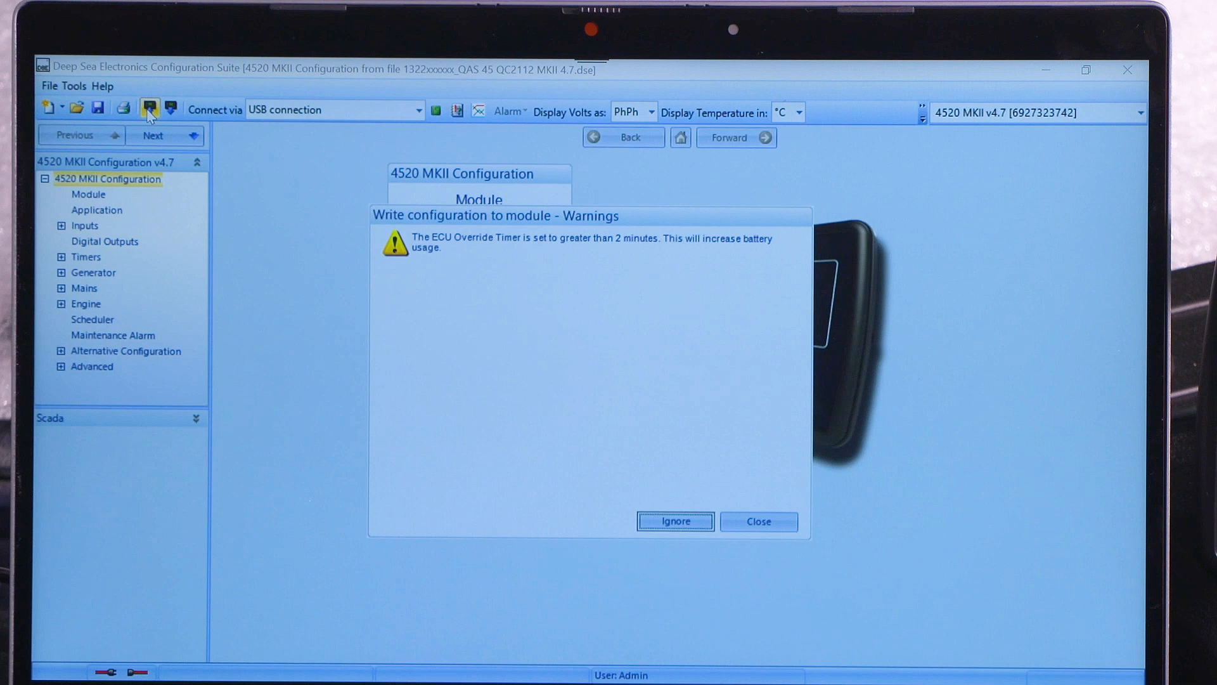
Ignore the warning, confirm the write, and close the progress at 100%.
{"action": "left_click", "coordinate": [674, 521]}
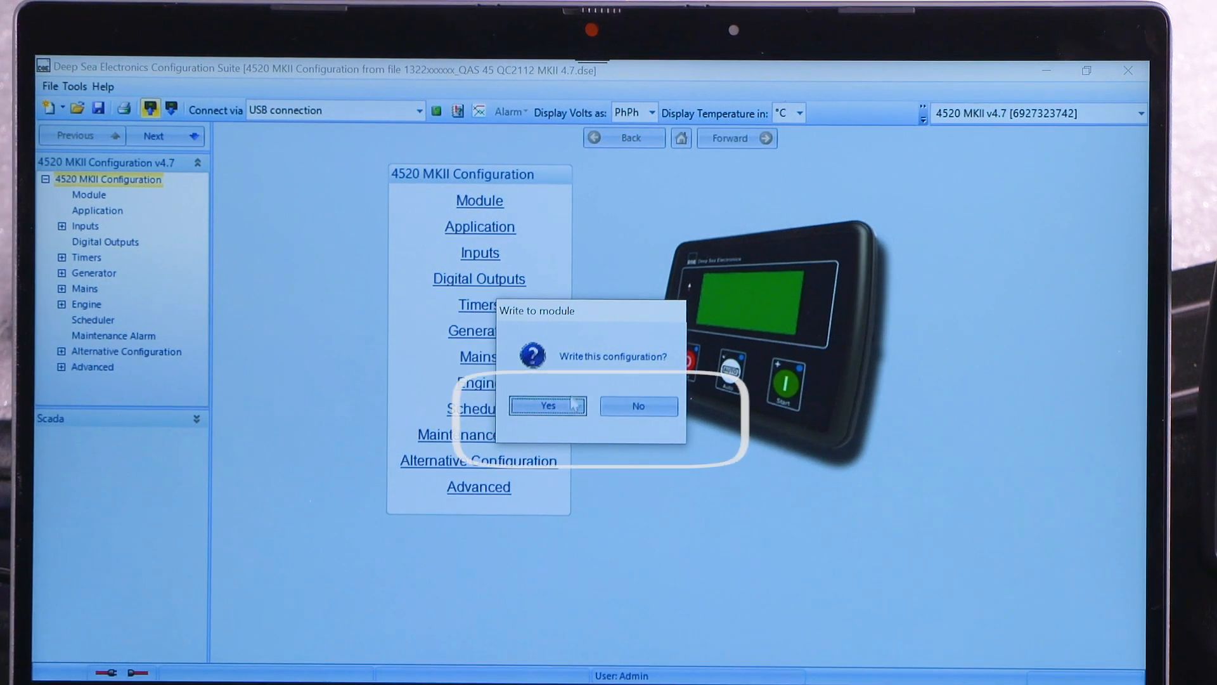
{"action": "left_click", "coordinate": [547, 405]}
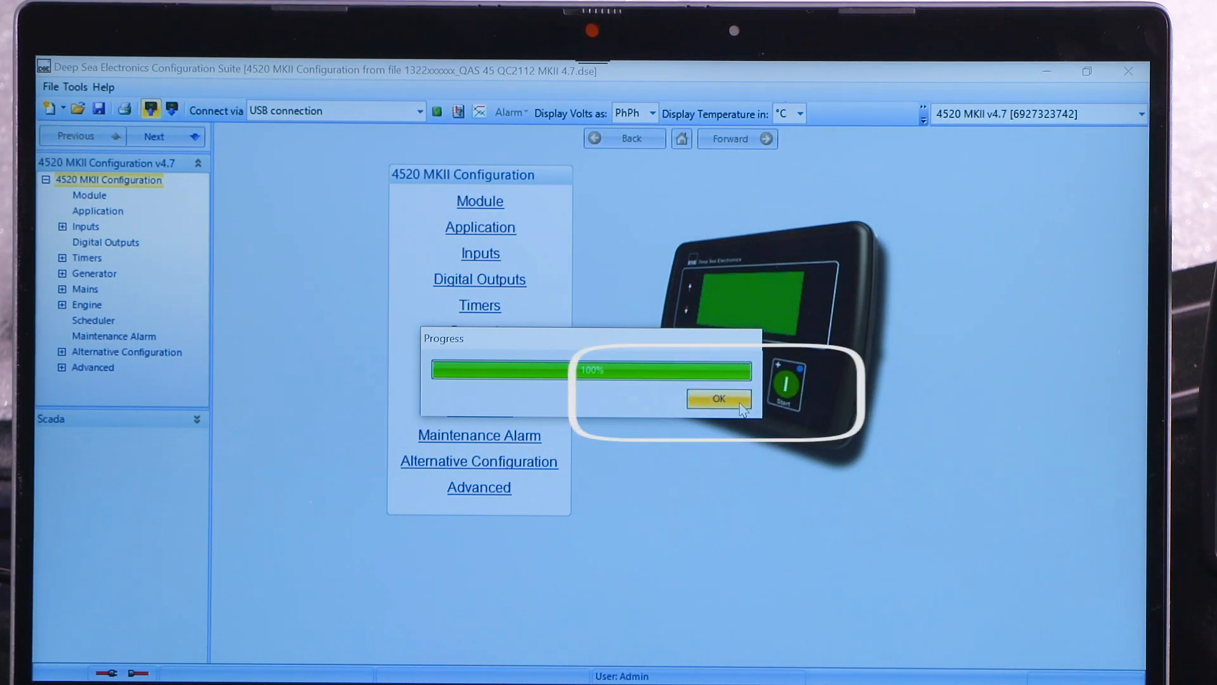
{"action": "left_click", "coordinate": [717, 398]}
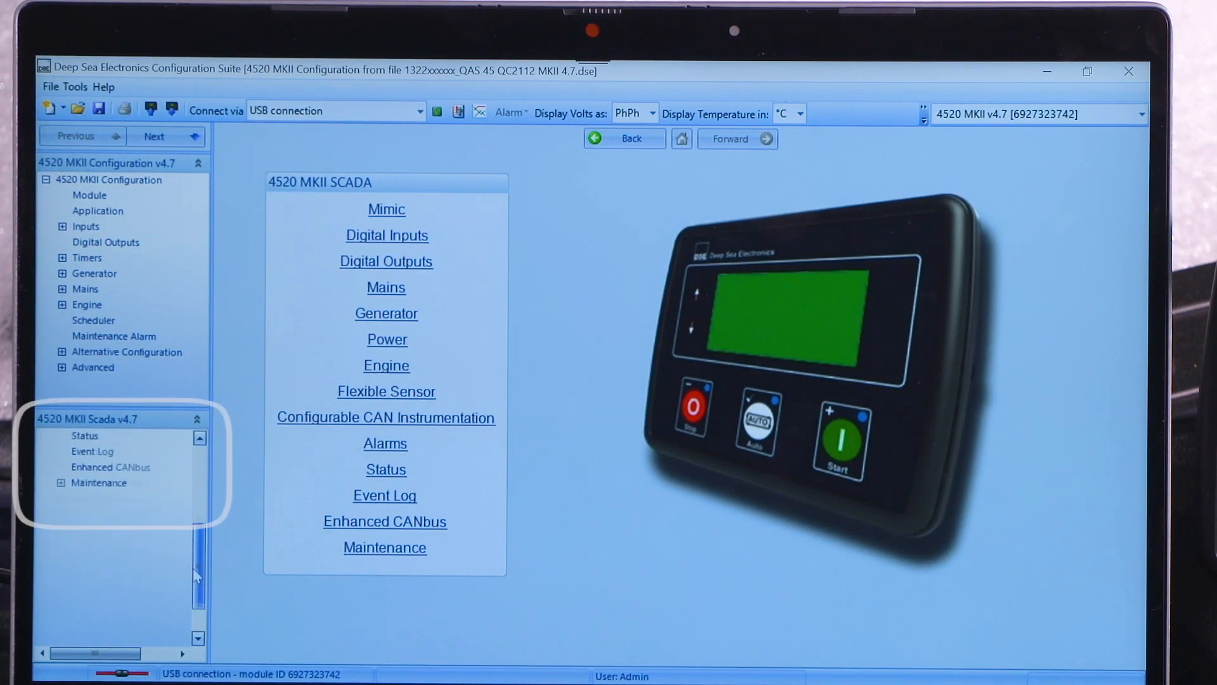
Open Scada > Maintenance > Hours Run and Number of Starts, showing 500:00 hours.
{"action": "left_click", "coordinate": [99, 482]}
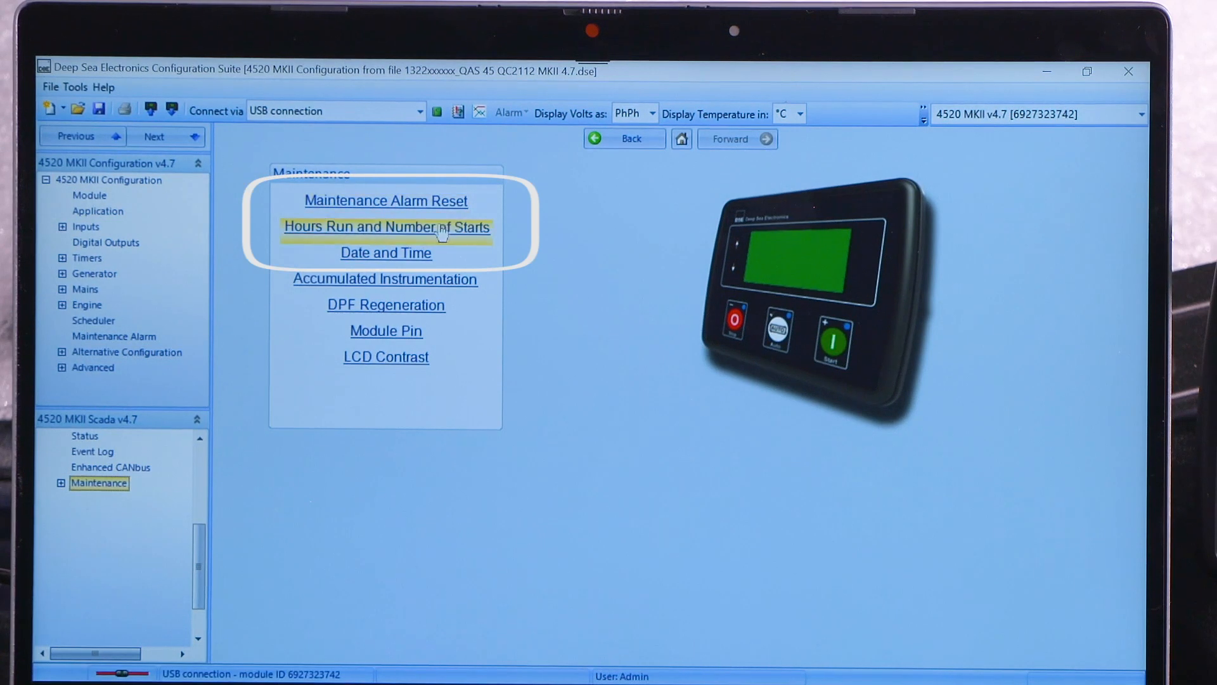
{"action": "left_click", "coordinate": [386, 225]}
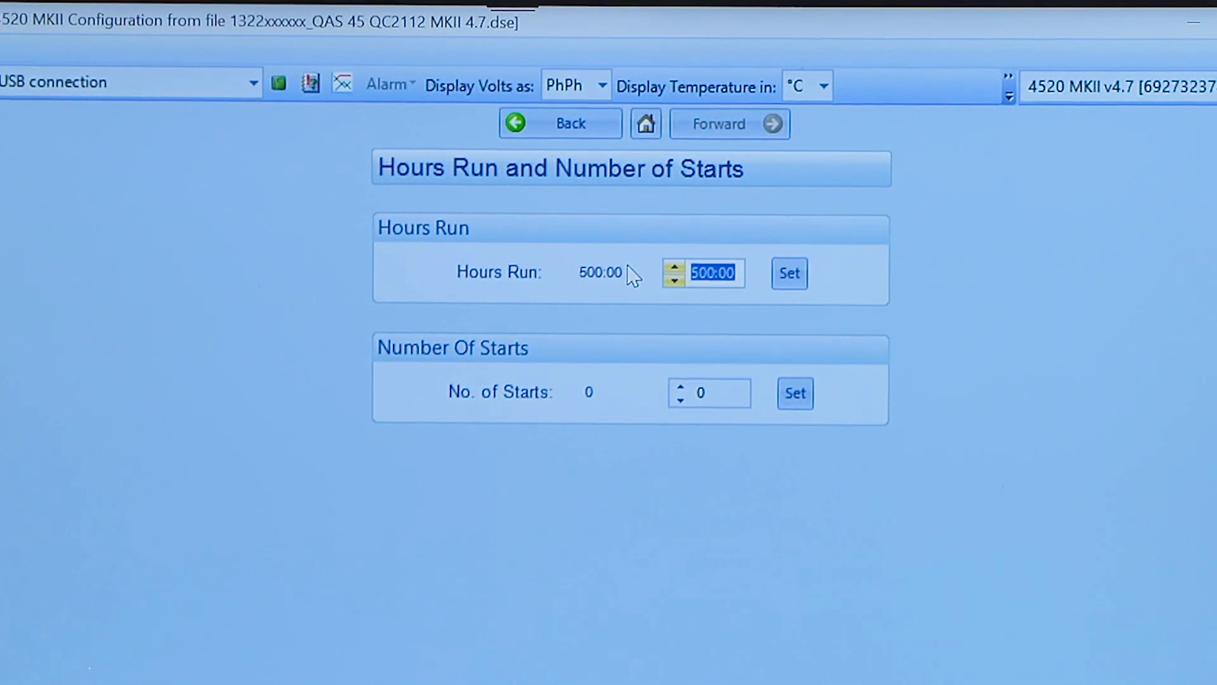
Set Hours Run to 100 and dismiss the battery warning.
{"action": "type", "text": "100"}
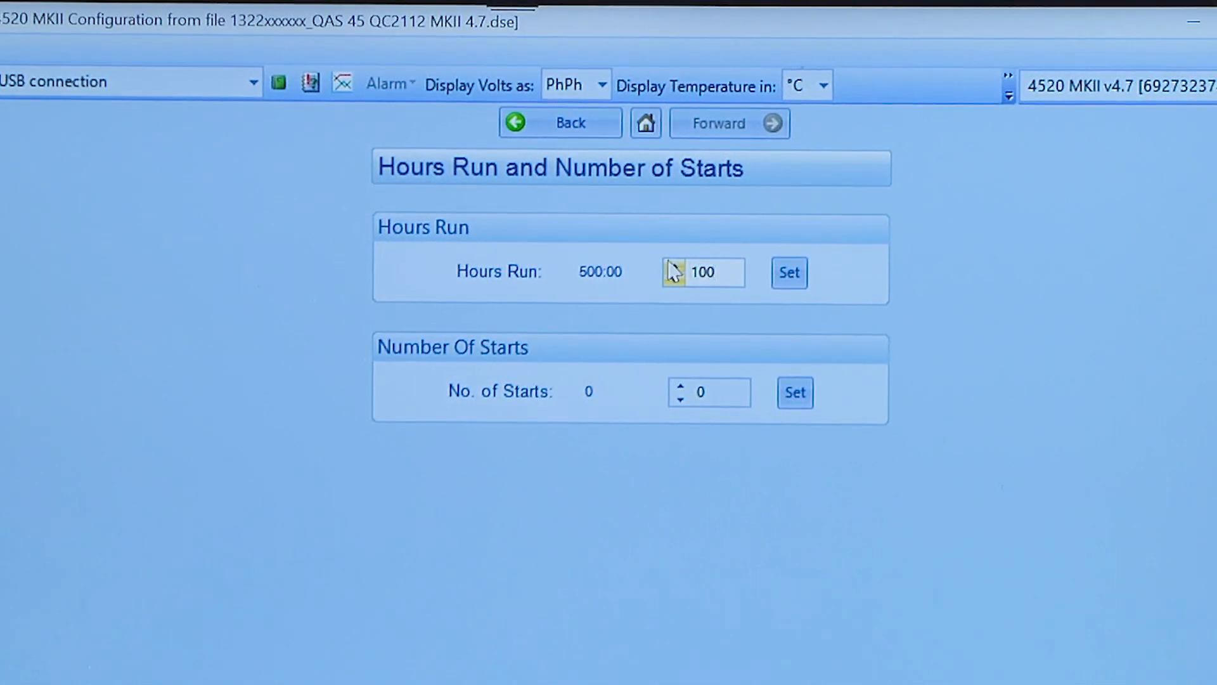
{"action": "left_click", "coordinate": [789, 272]}
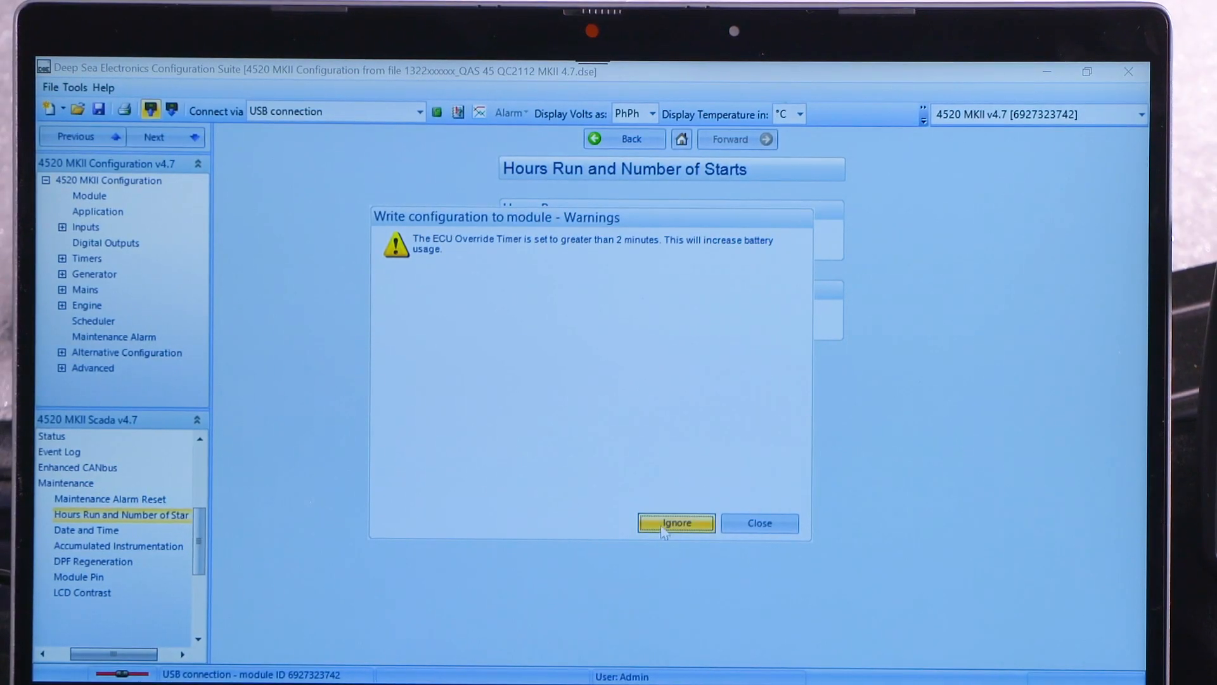
{"action": "left_click", "coordinate": [675, 523]}
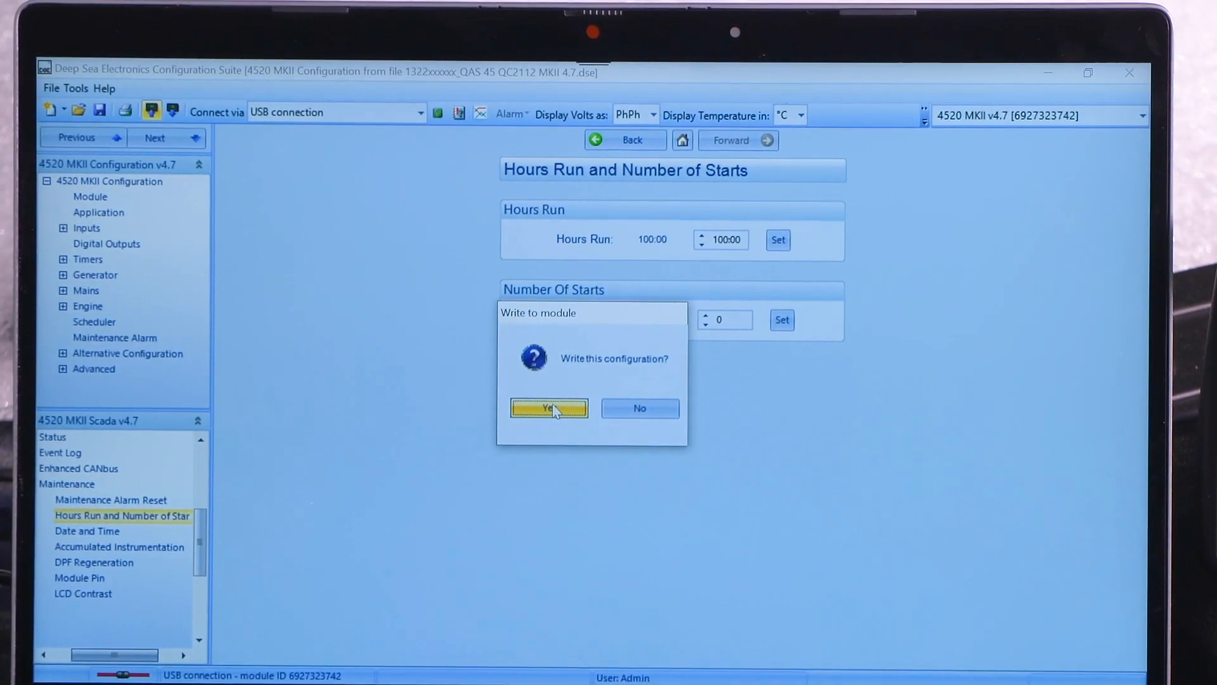